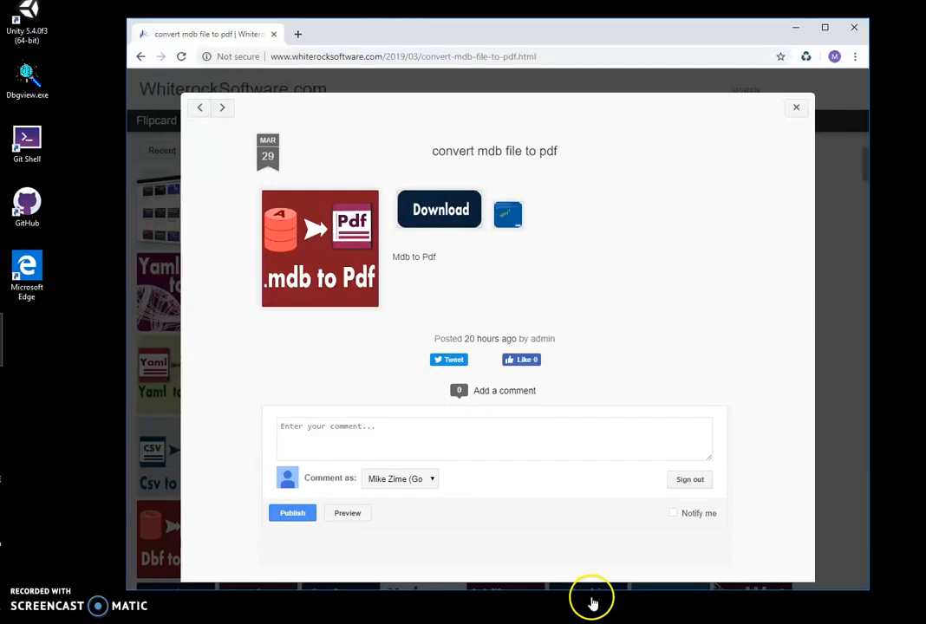
mouse_move(565, 215)
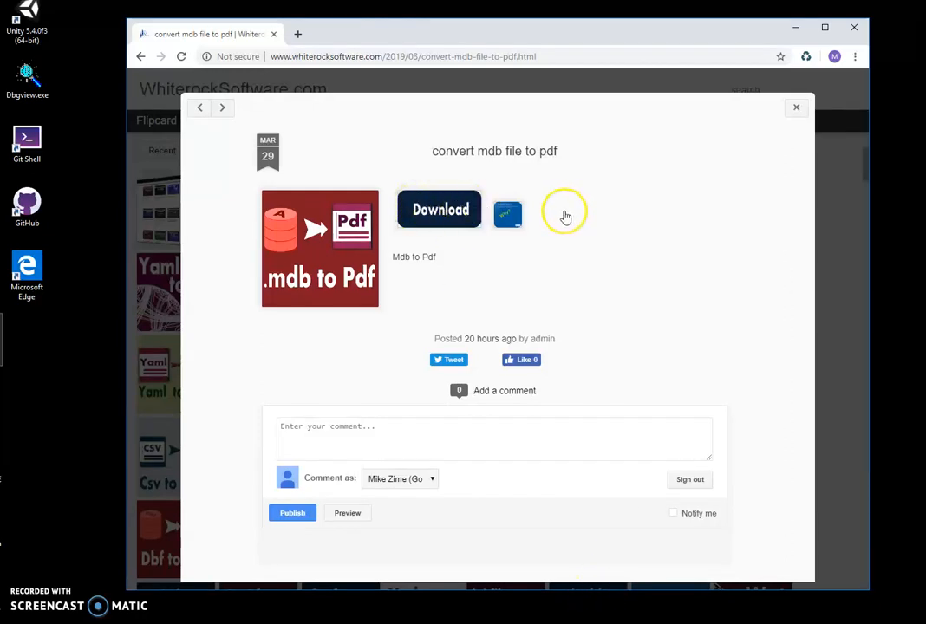
mouse_move(542, 221)
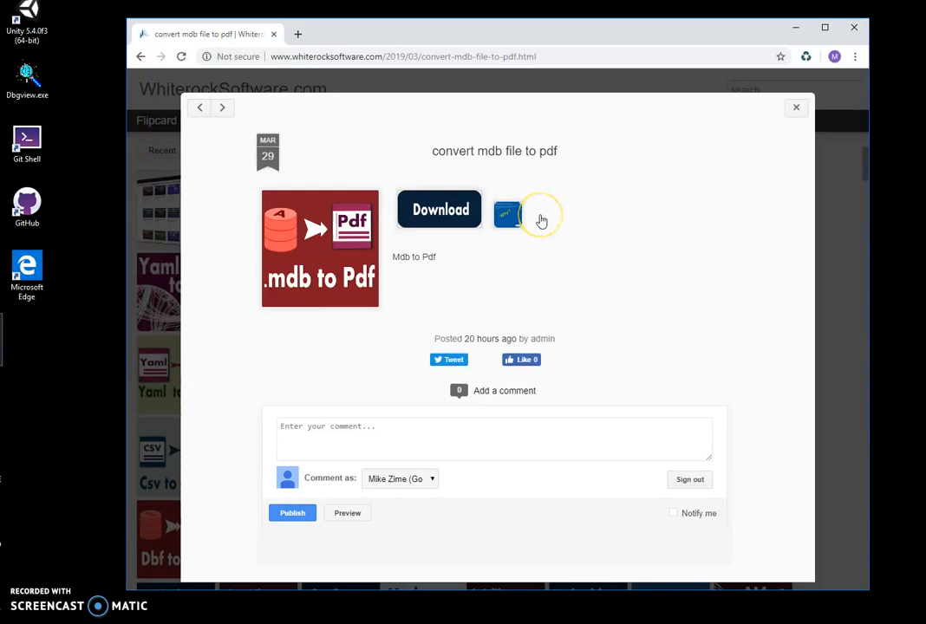
mouse_move(258, 306)
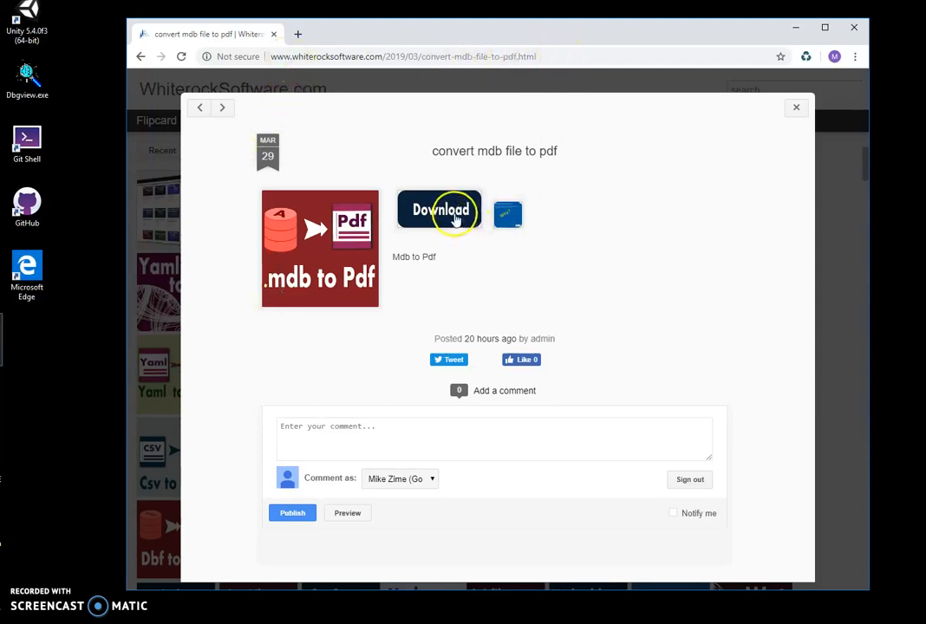
Step: Download the MdbToPdf setup zip from the convert mdb file to pdf page
click(439, 209)
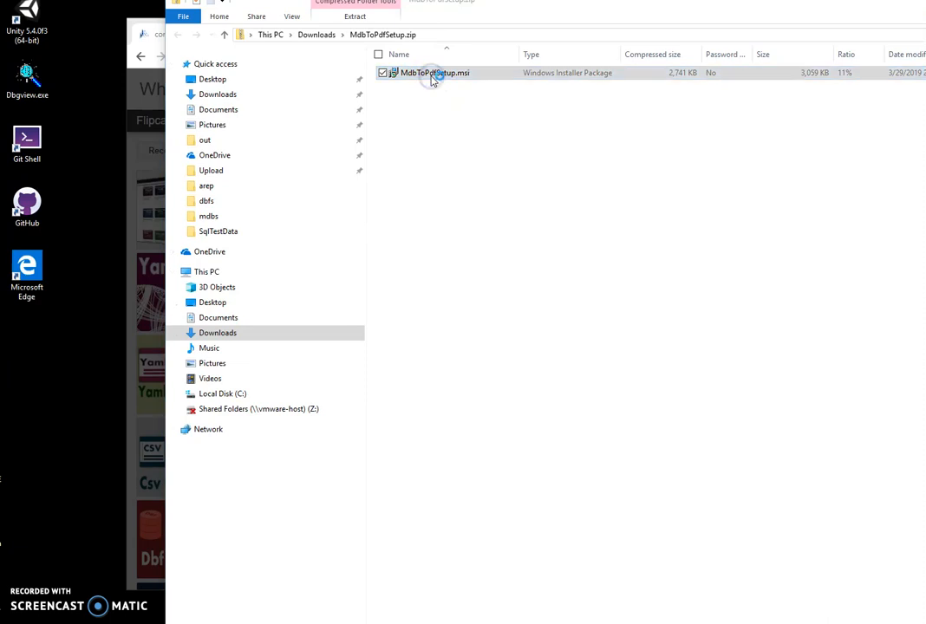
Step: Run MdbToPdfSetup.msi past the SmartScreen warning and UAC prompt with default settings
double_click(434, 72)
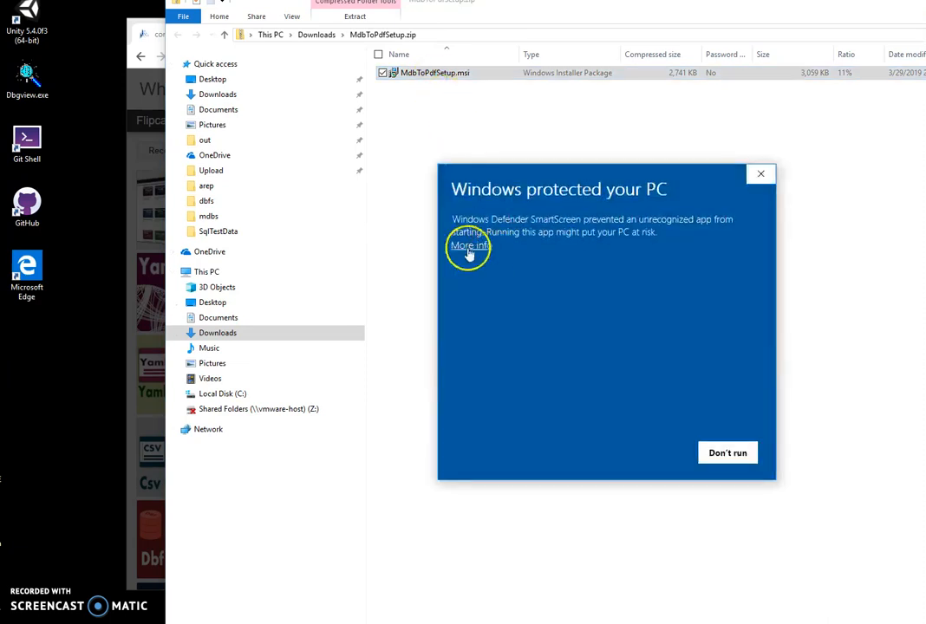
click(468, 246)
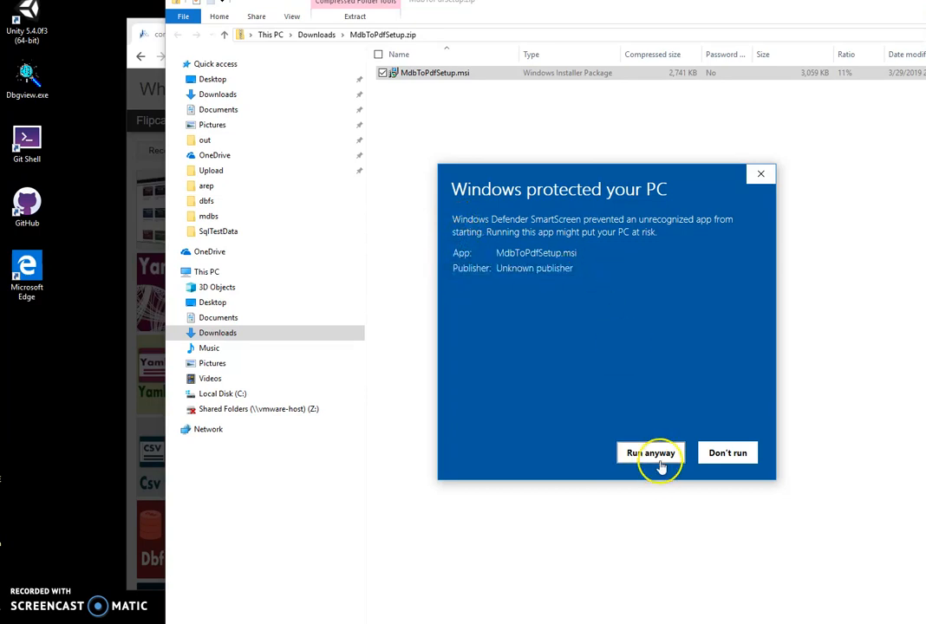
click(650, 453)
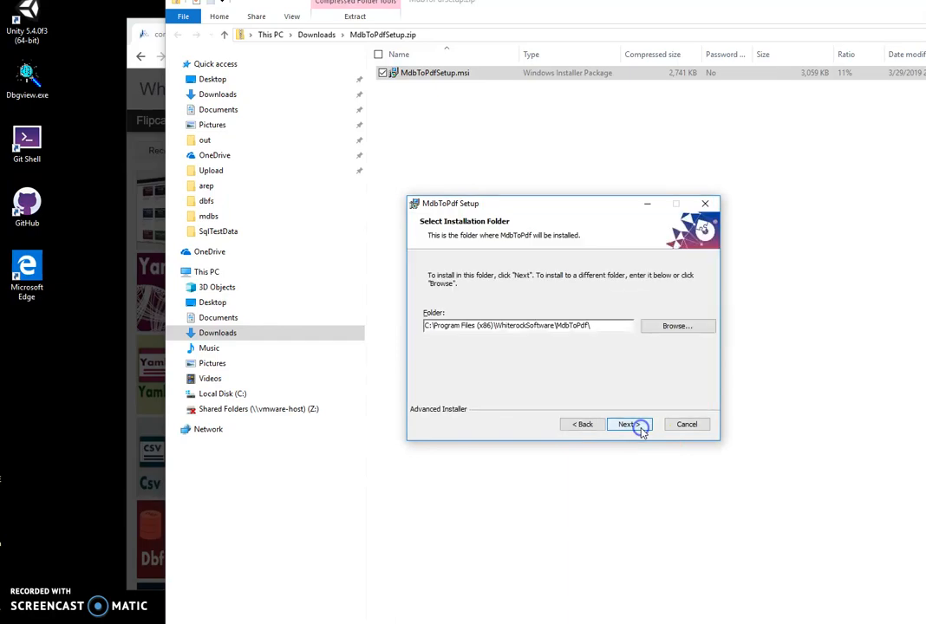
click(627, 424)
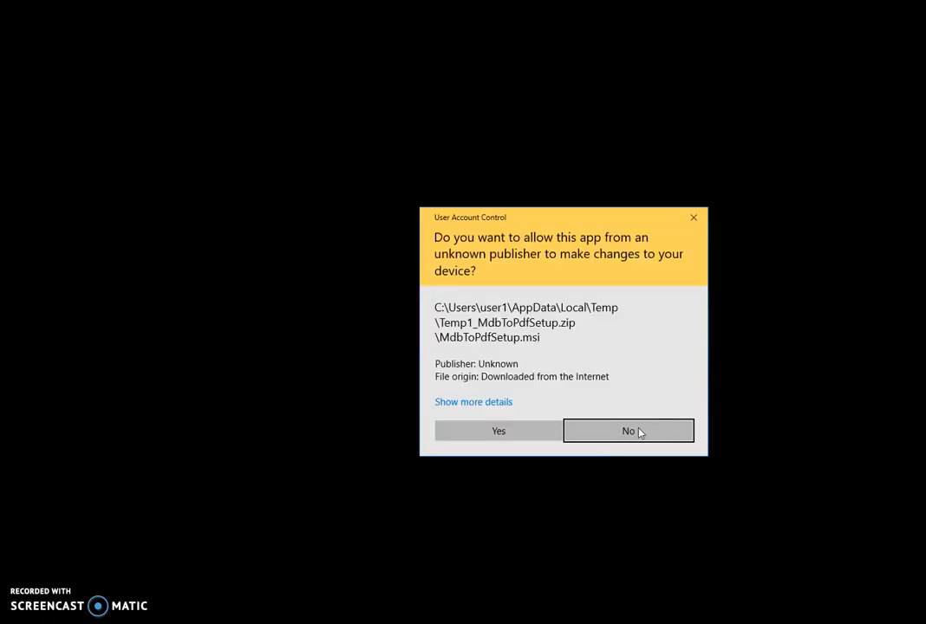
click(499, 431)
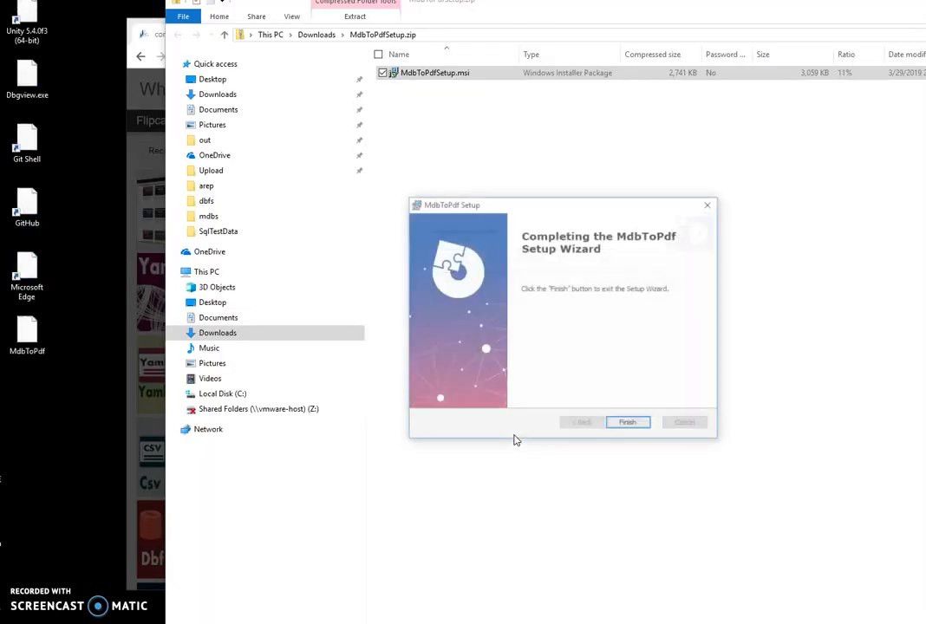
click(627, 422)
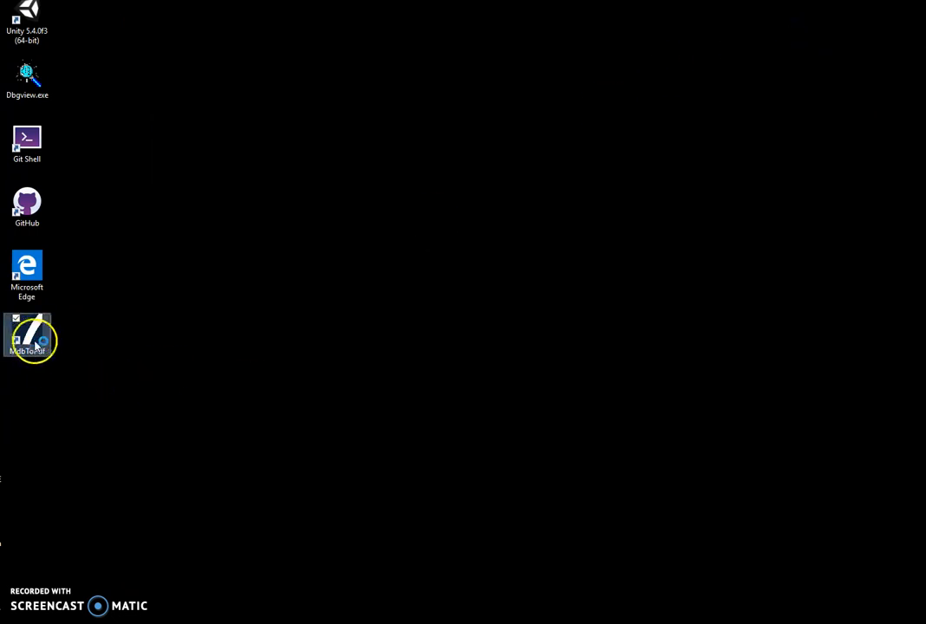
Step: Launch Mdb to Pdf and select Protected.mdb as the input database
double_click(27, 337)
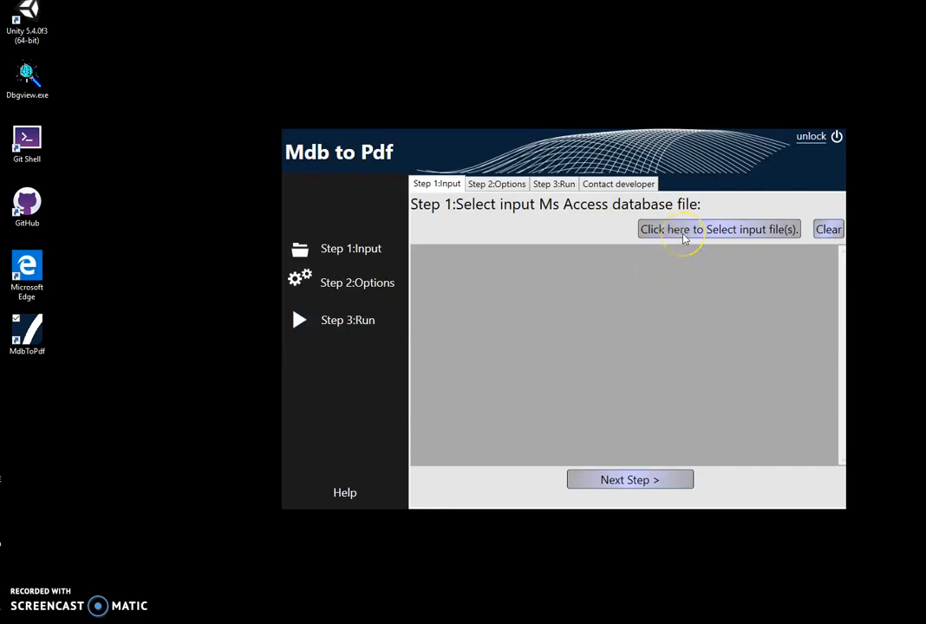
click(719, 229)
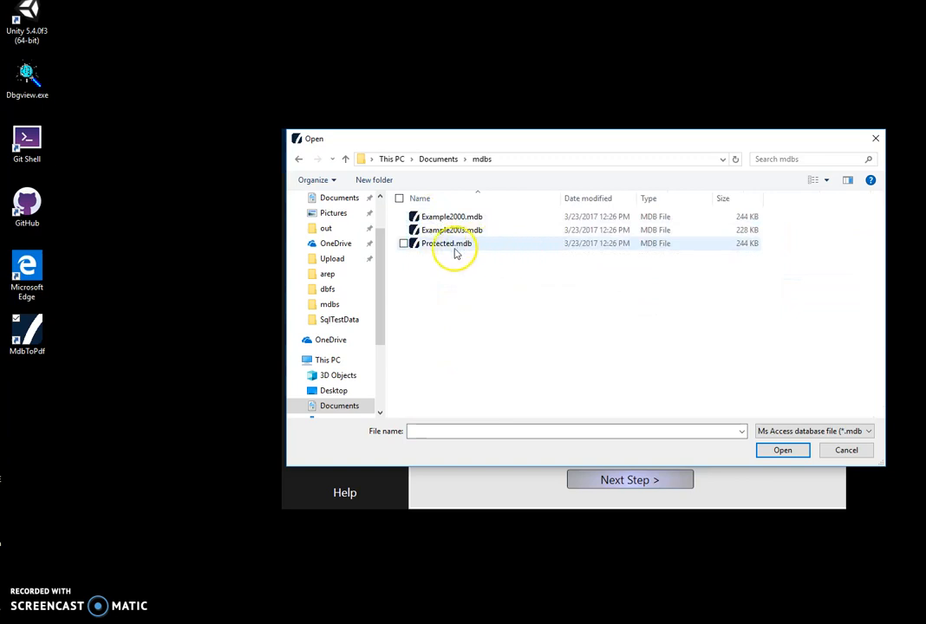
click(781, 450)
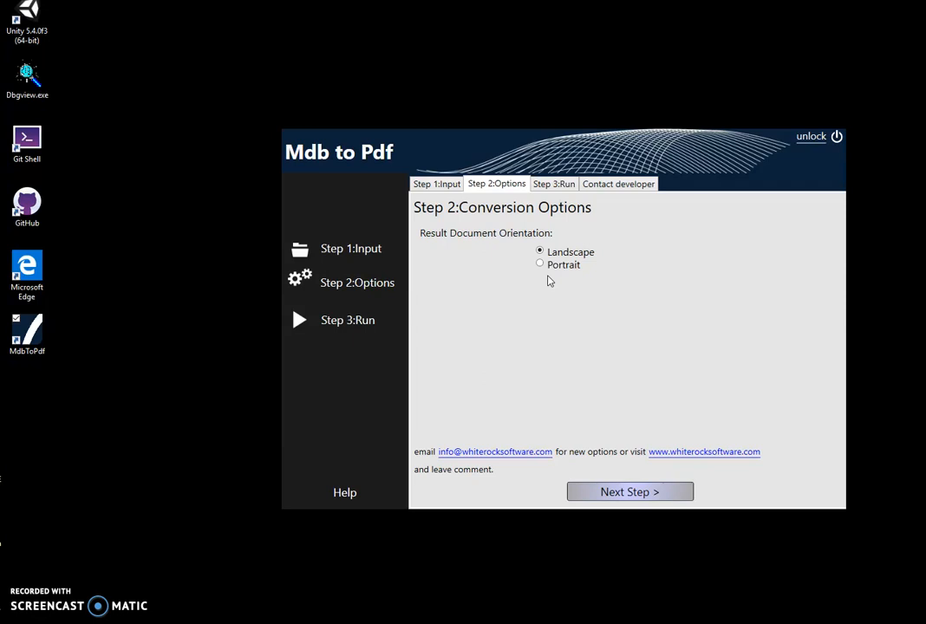
mouse_move(541, 276)
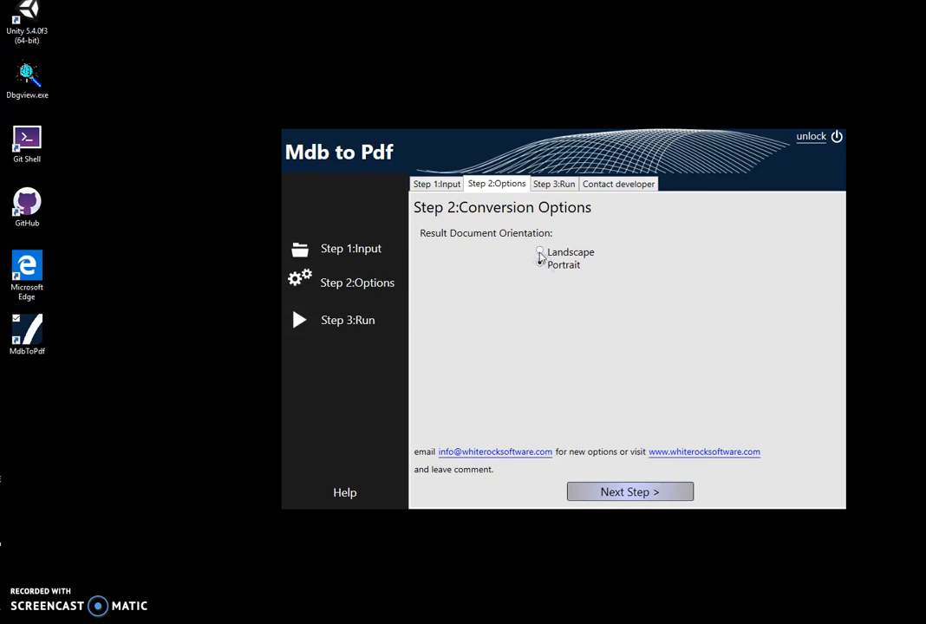
Step: Choose the landscape page orientation for the result PDF
click(629, 491)
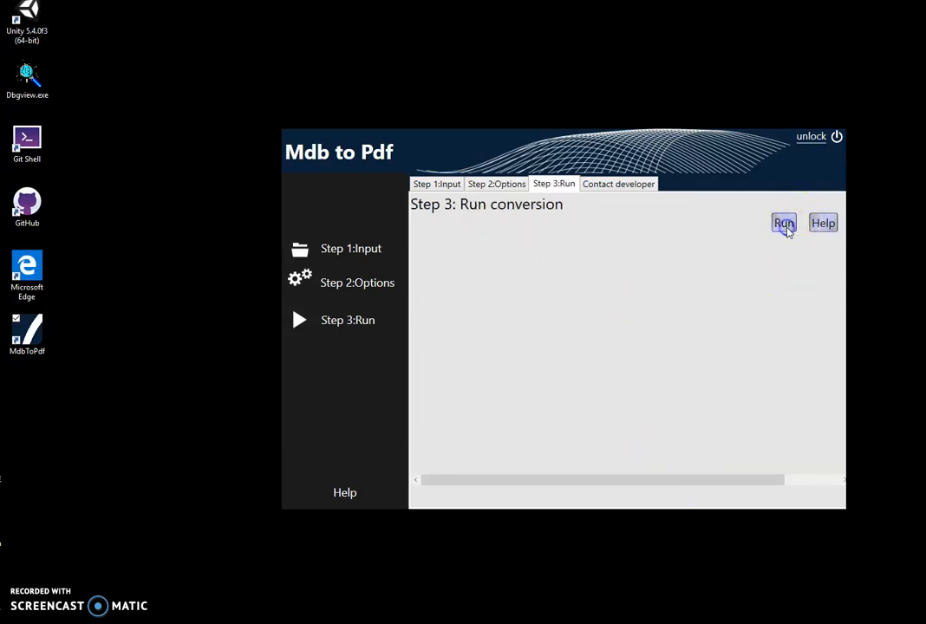
Step: Run the conversion and save the PDF under the suggested dated file name
click(782, 223)
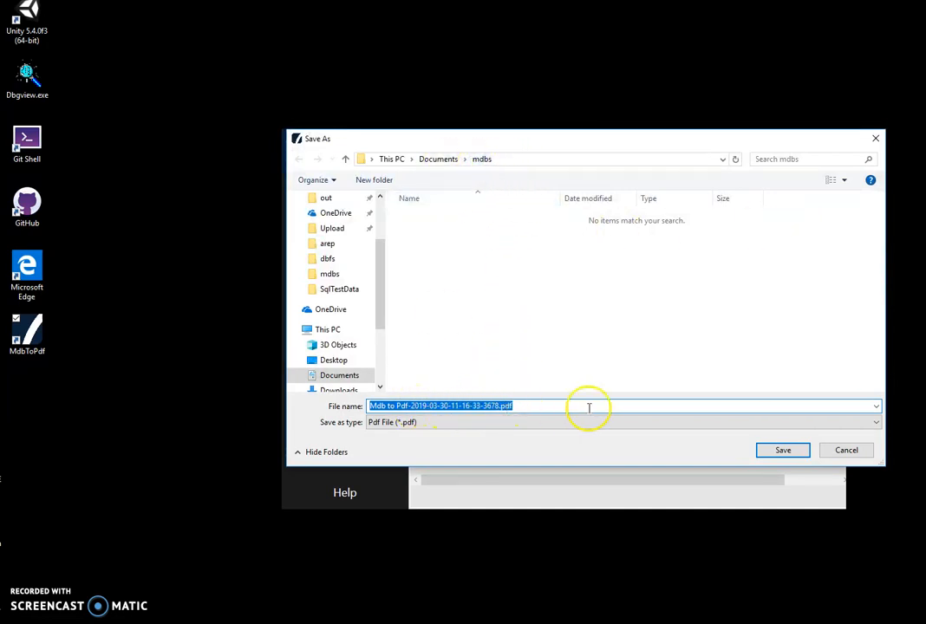
click(781, 449)
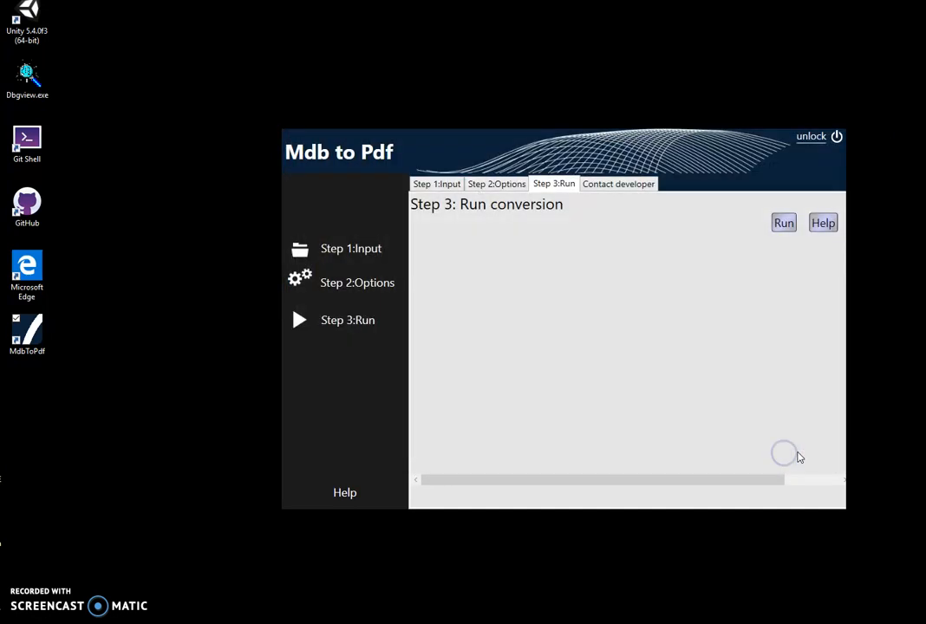
click(782, 222)
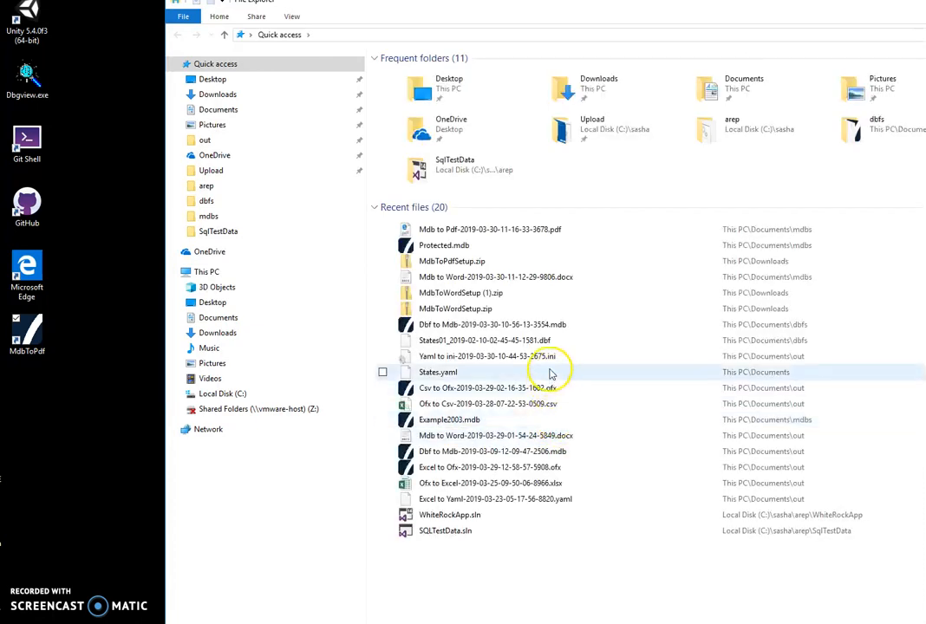
double_click(489, 229)
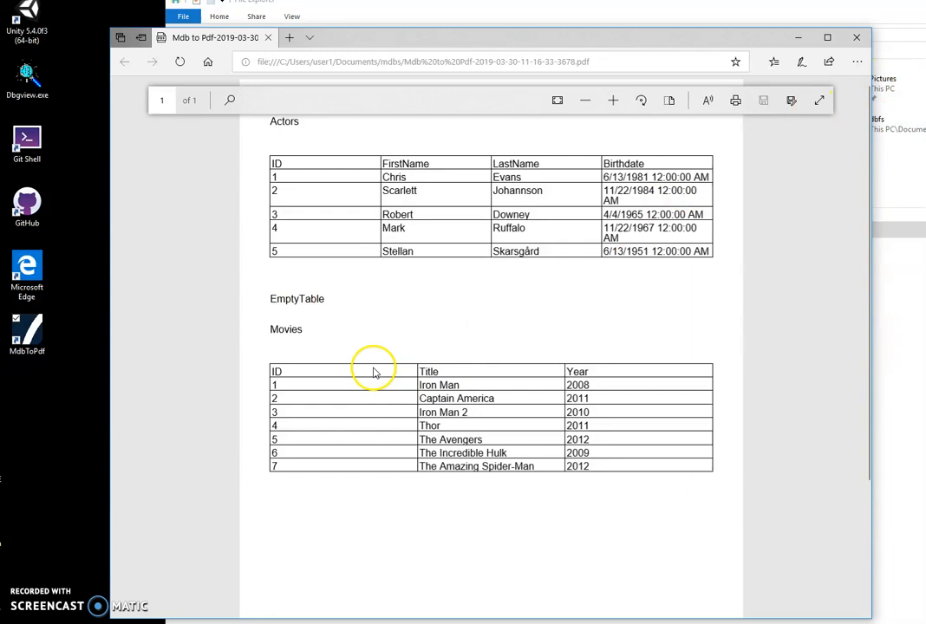
mouse_move(151, 546)
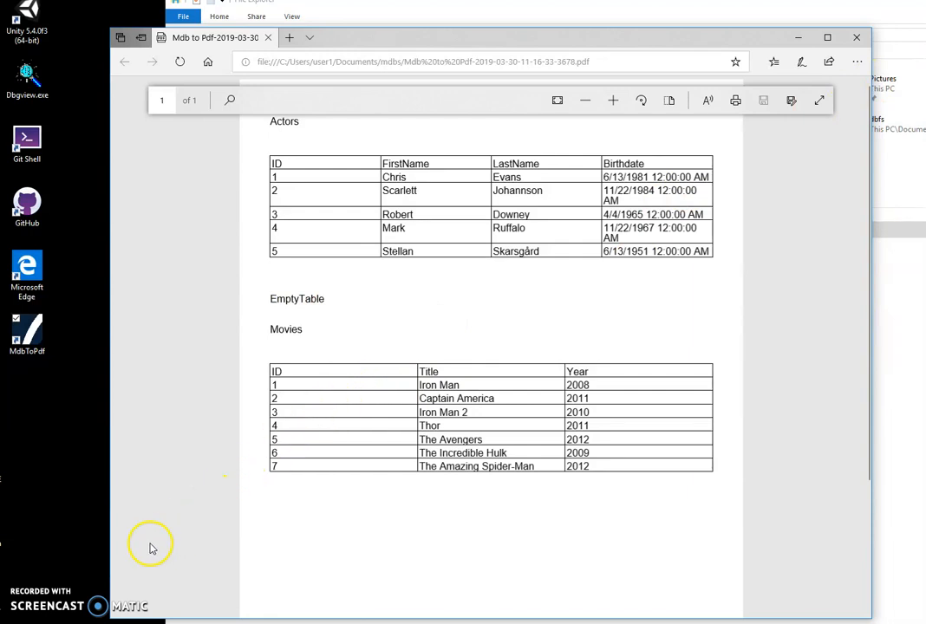